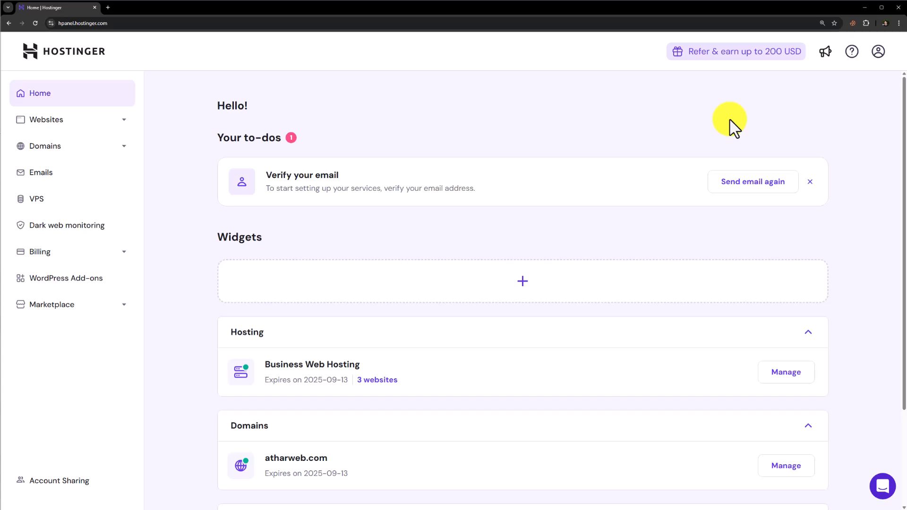
mouse_move(724, 137)
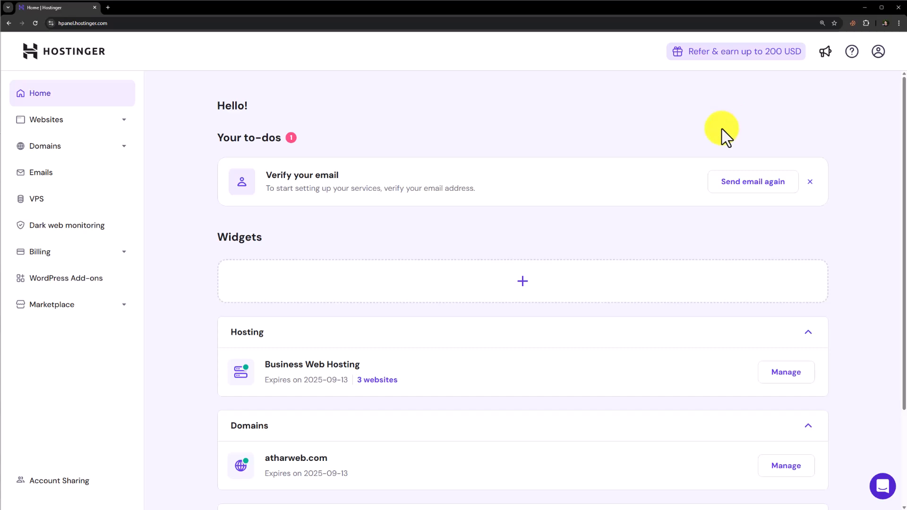
mouse_move(721, 128)
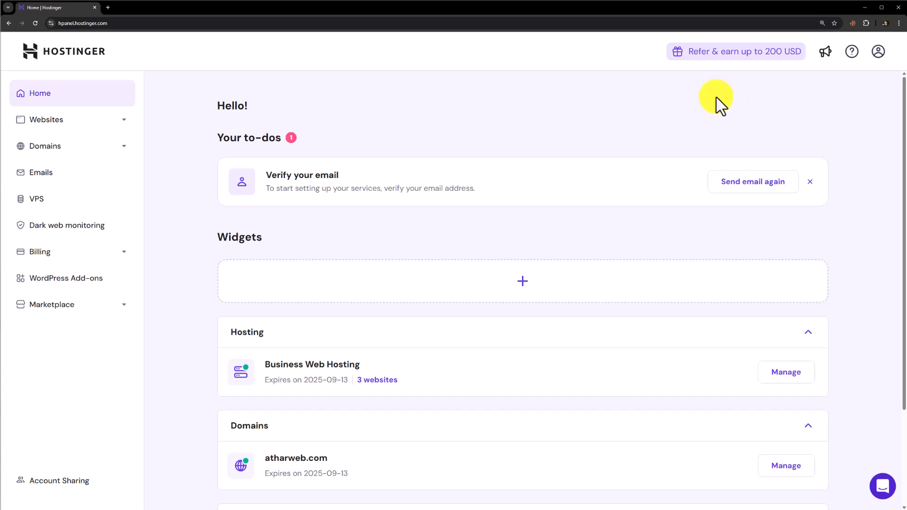
mouse_move(559, 127)
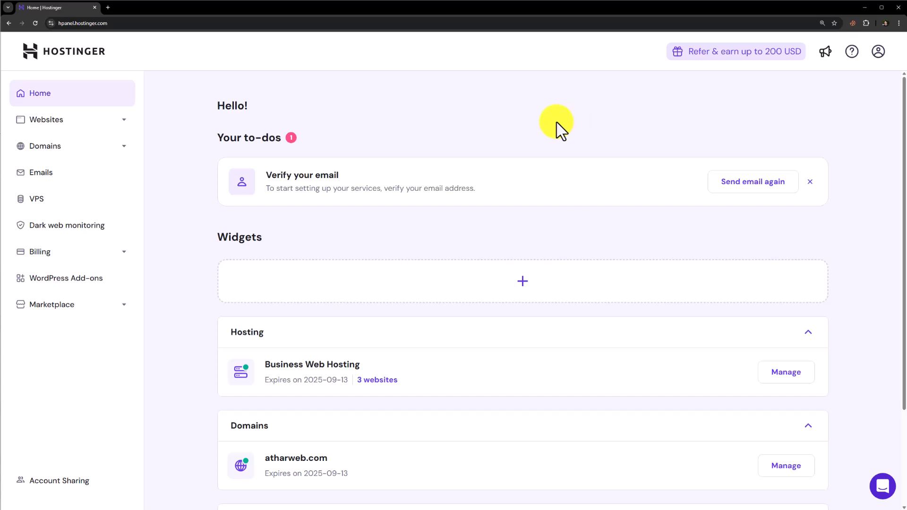
mouse_move(574, 141)
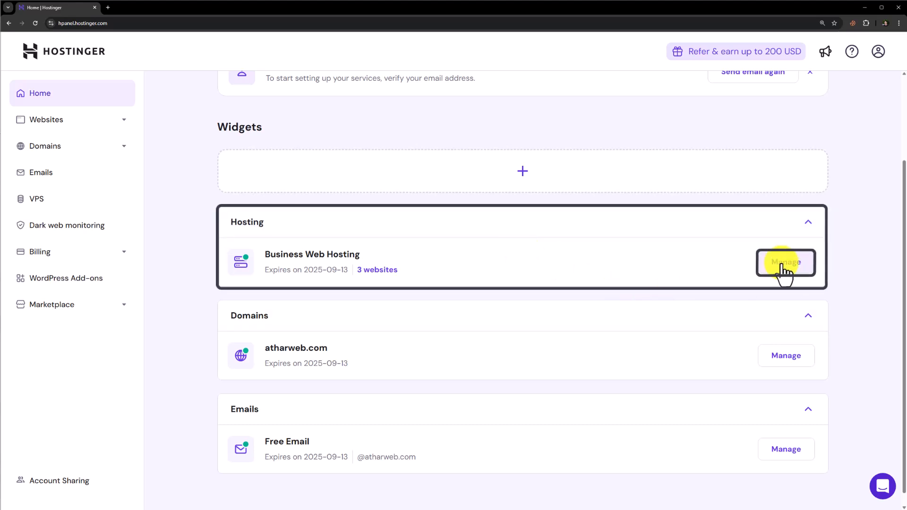
- Open the Business Web Hosting dashboard and begin adding another website
click(786, 263)
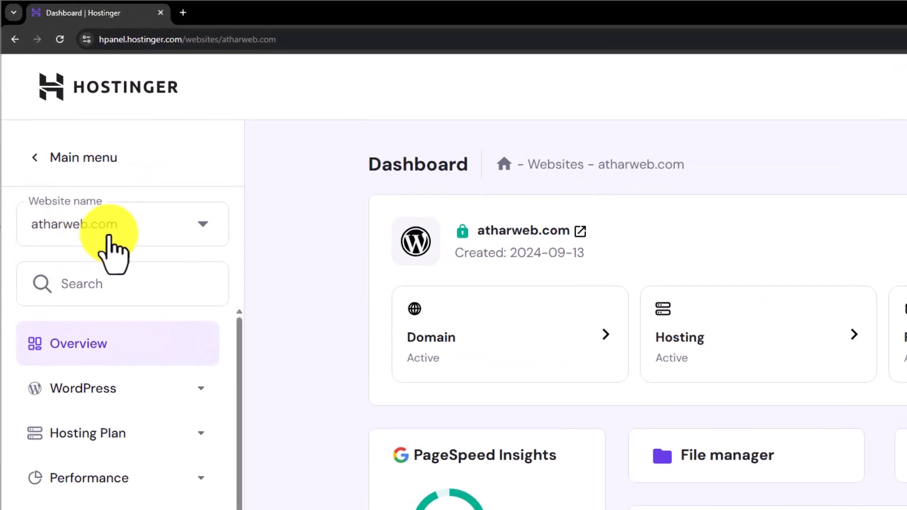
mouse_move(170, 248)
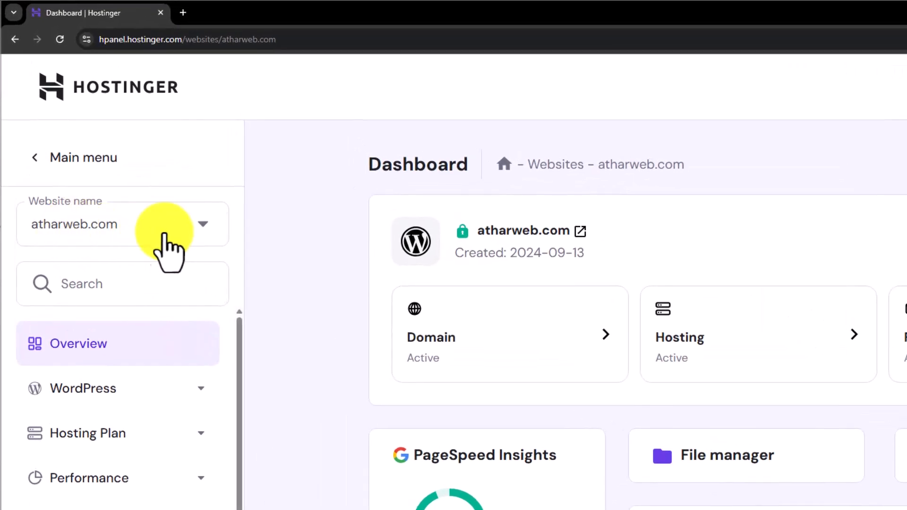
click(196, 224)
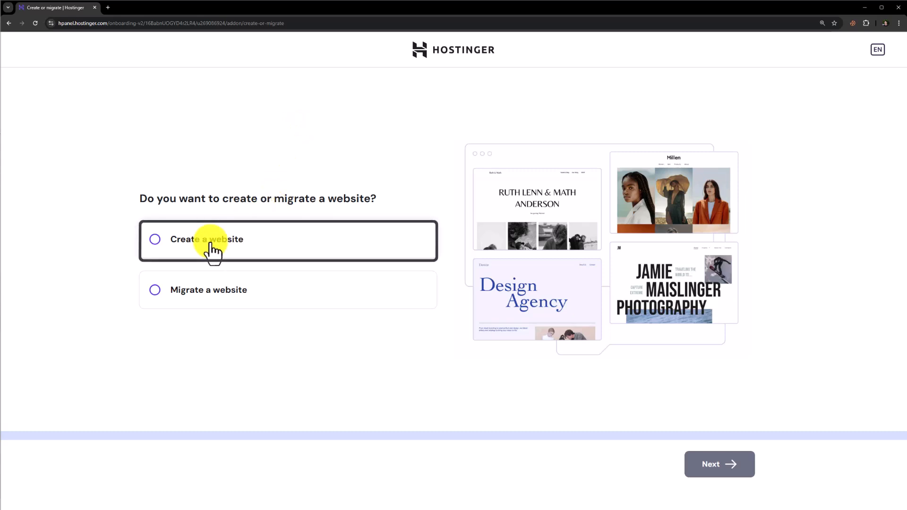
- Choose to create a new website on WordPress and reach the admin login setup
click(720, 465)
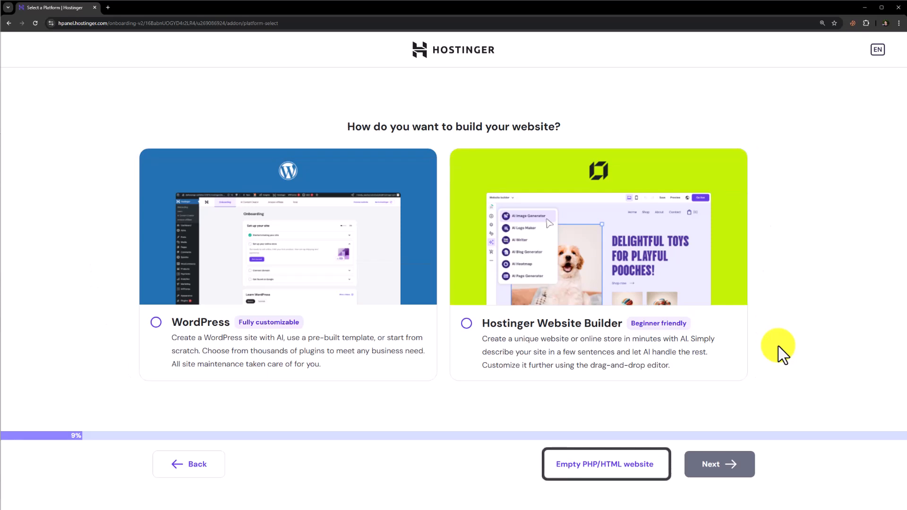
click(284, 335)
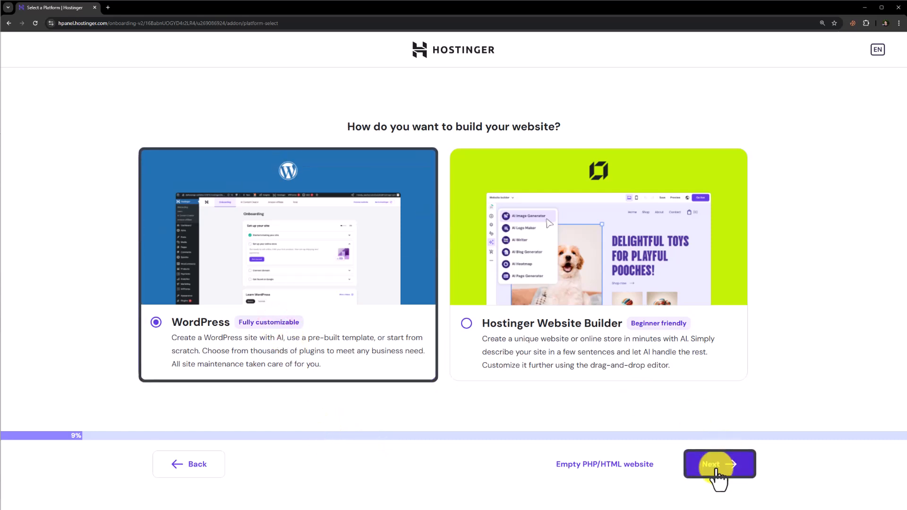
click(720, 464)
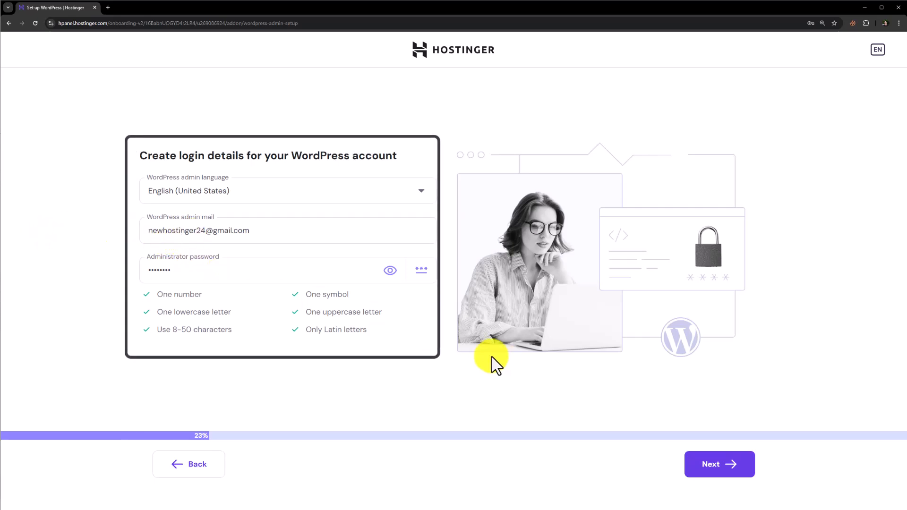
- Accept the WordPress admin login details and start with a blank site
click(720, 464)
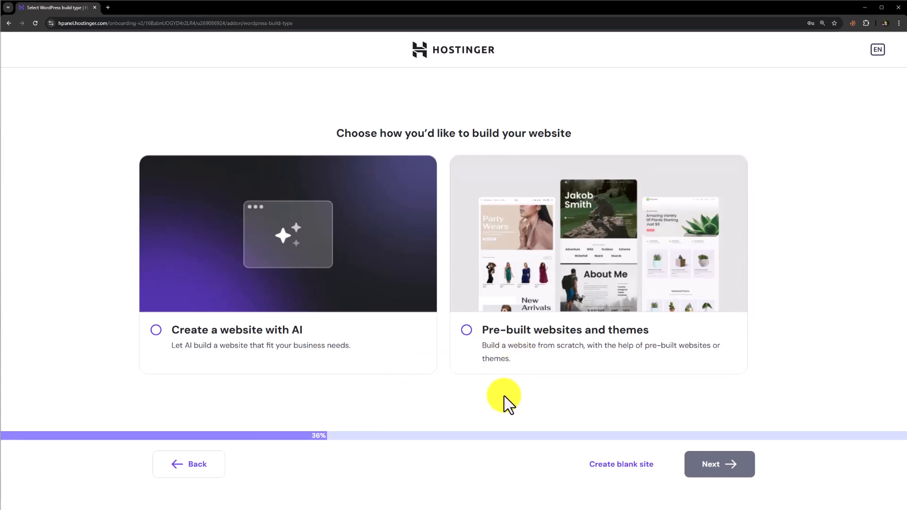
mouse_move(461, 403)
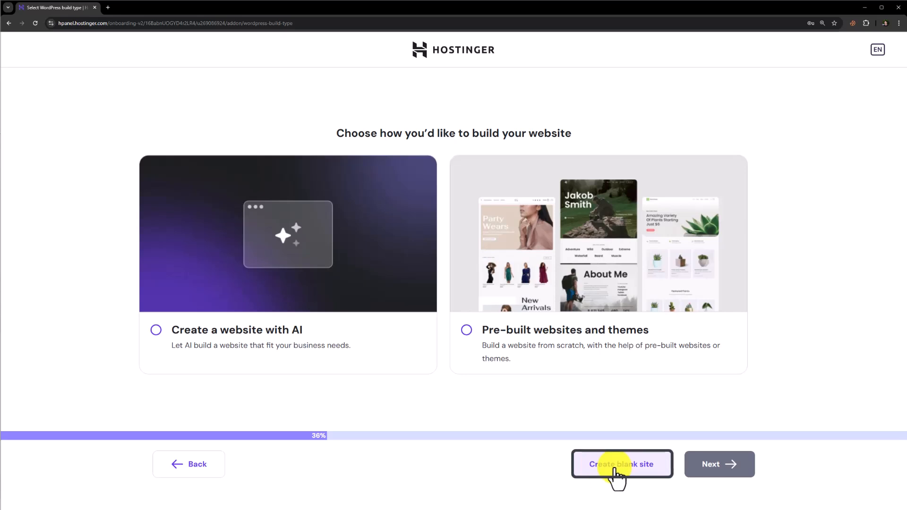
click(622, 464)
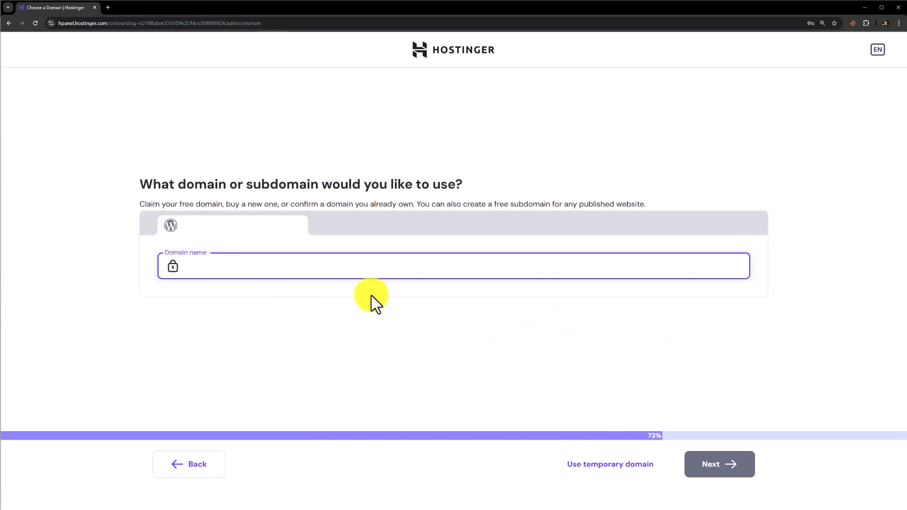
- Install WordPress on the free subdomain godaddy.atharweb.com
text(godaddy.atharweb.com)
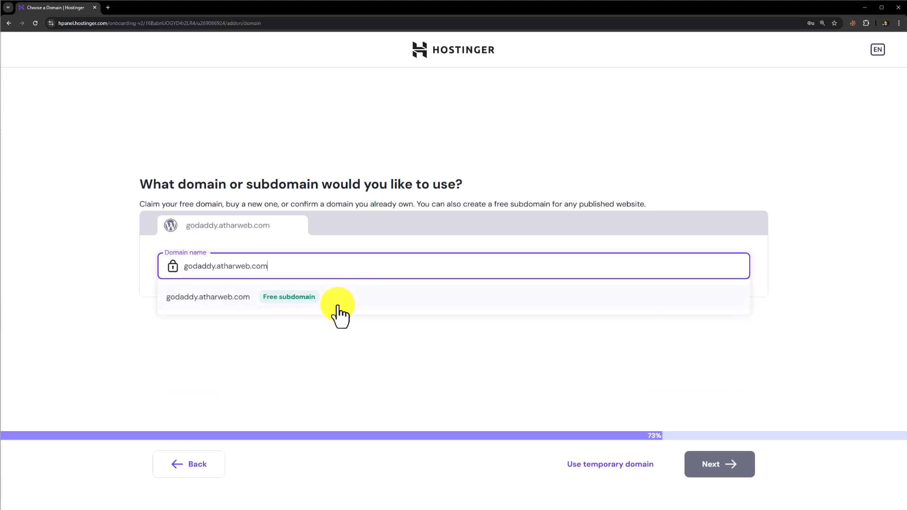
click(207, 297)
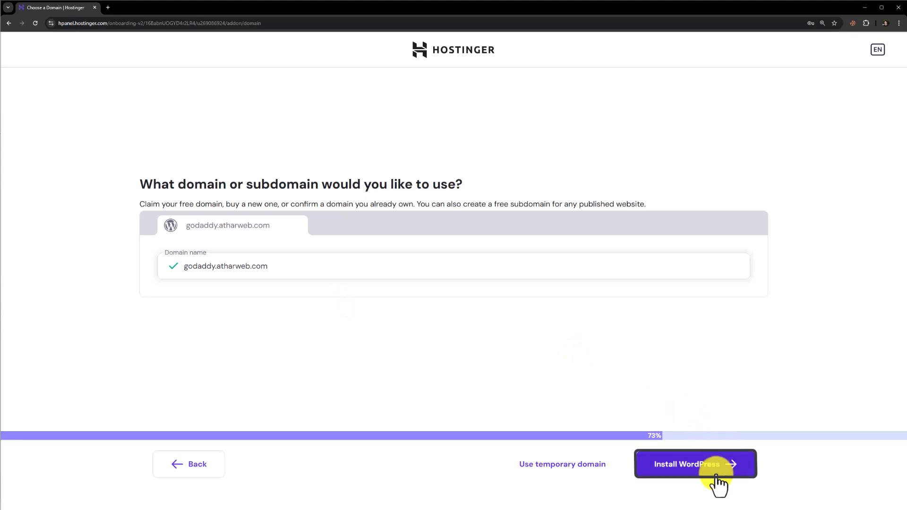
click(696, 464)
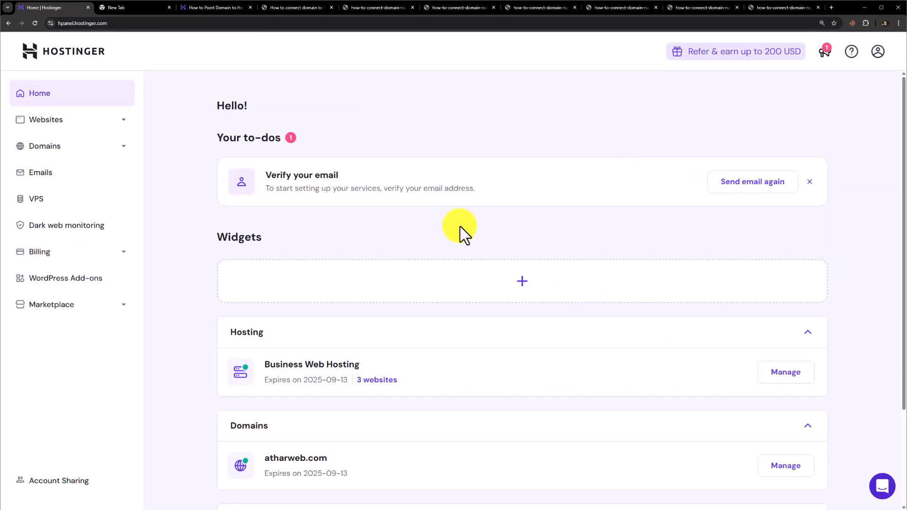
mouse_move(298, 236)
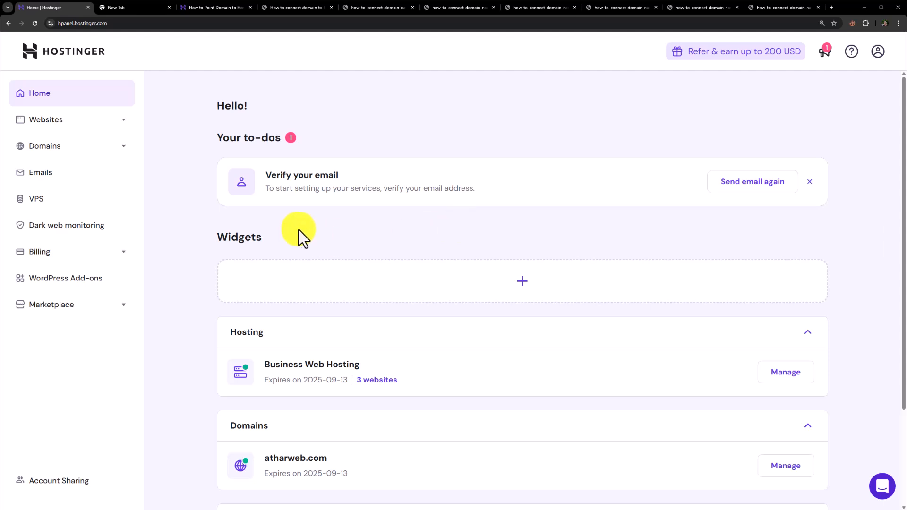
- In a new tab, search 'hostinger dns' and open the 'How to Point Domain to Hostinger Nameservers' tutorial
click(123, 7)
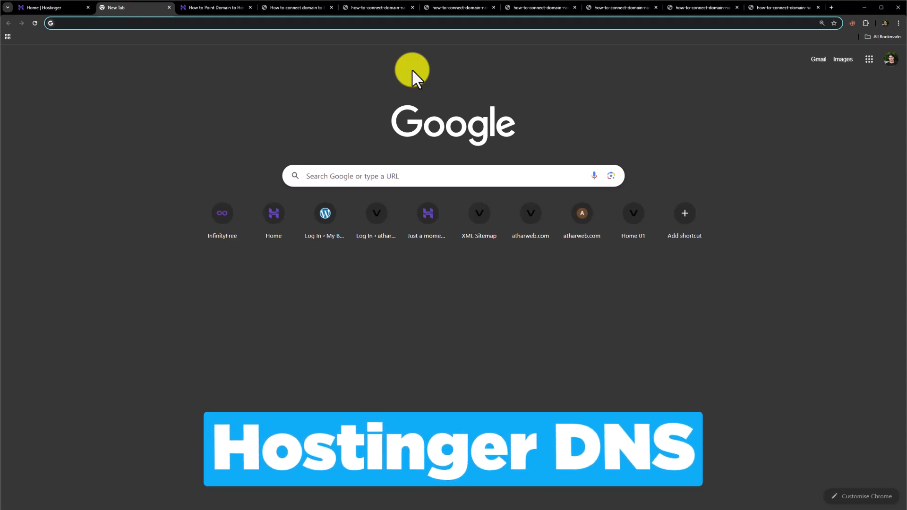
text(hostinger dns)
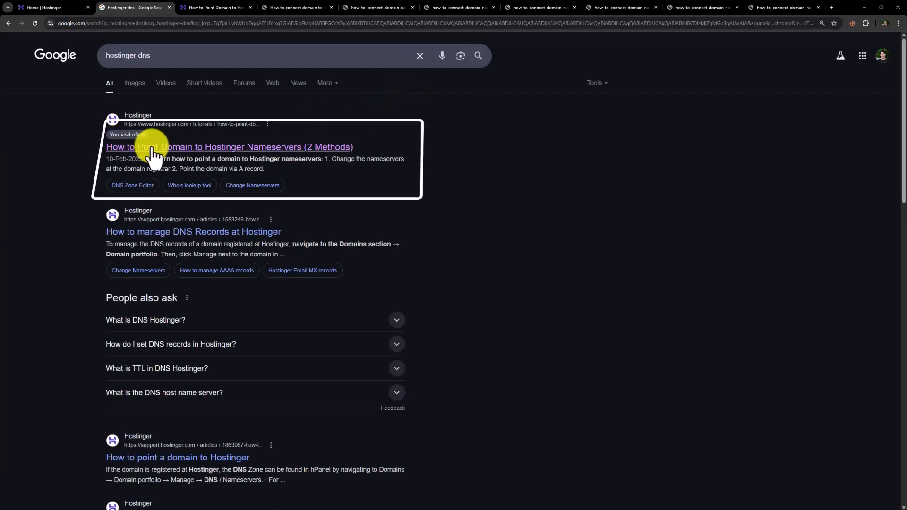
mouse_move(220, 151)
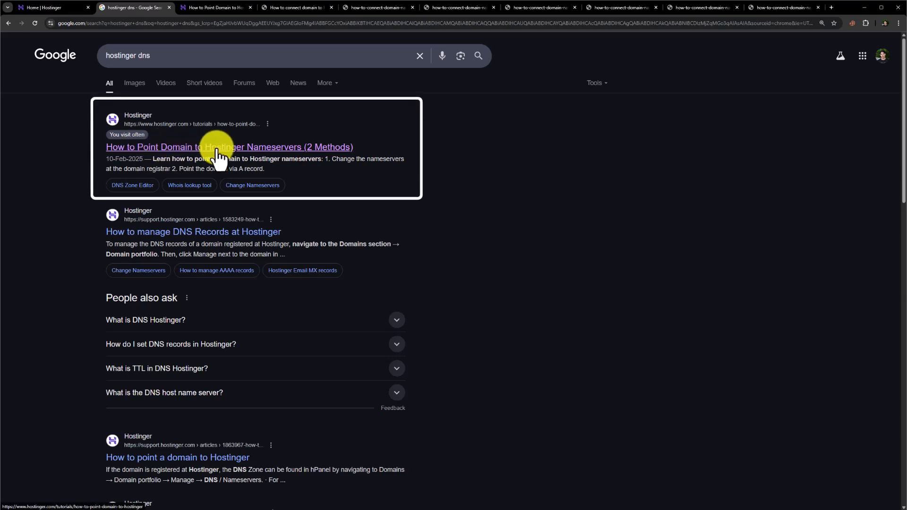
click(228, 146)
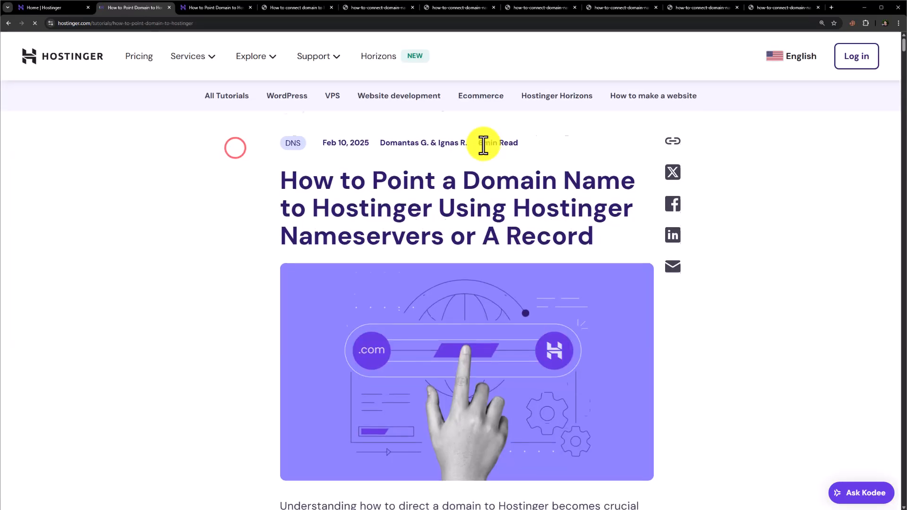
- Scroll to nameservers ns1/ns2.dns-parking.com, then bring up the GoDaddy My Products tab
scroll(down, 3)
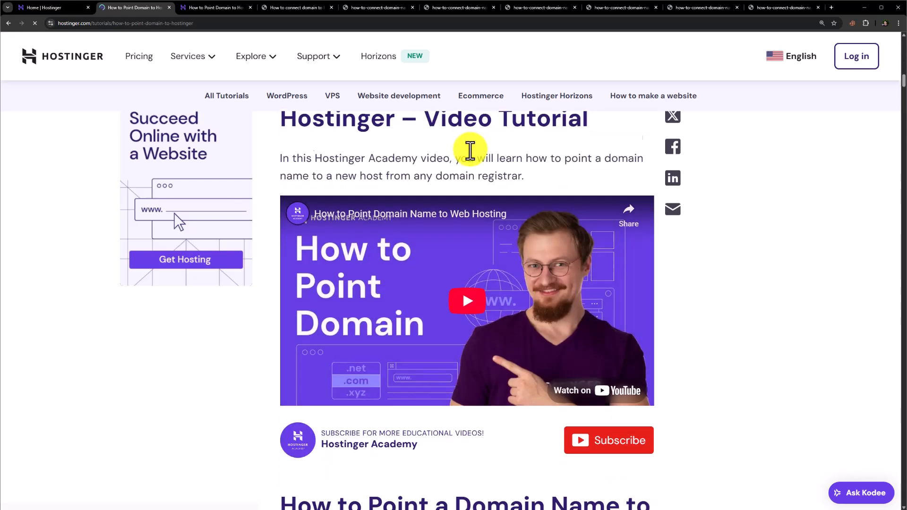
scroll(down, 3)
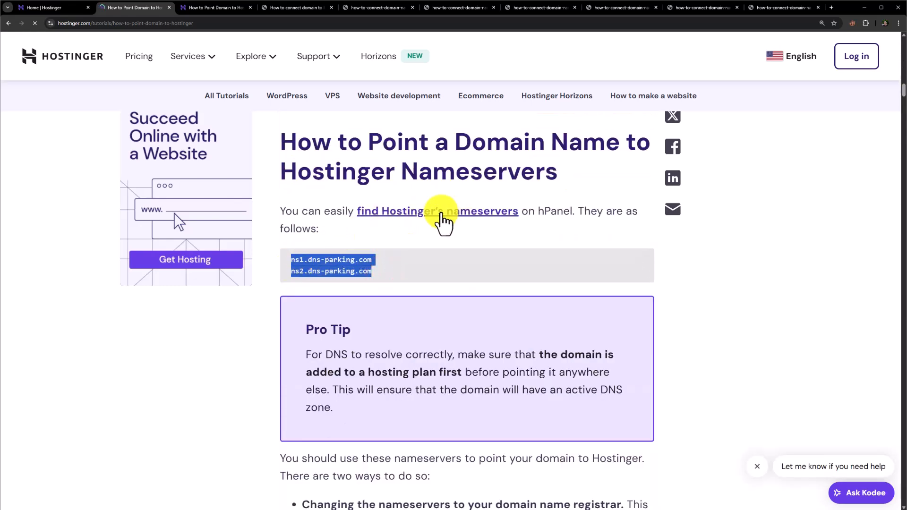
click(378, 8)
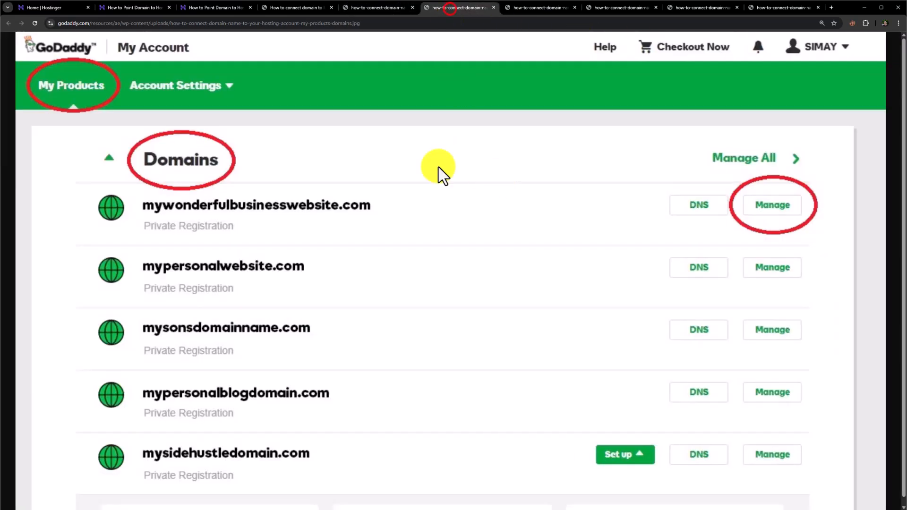
mouse_move(323, 160)
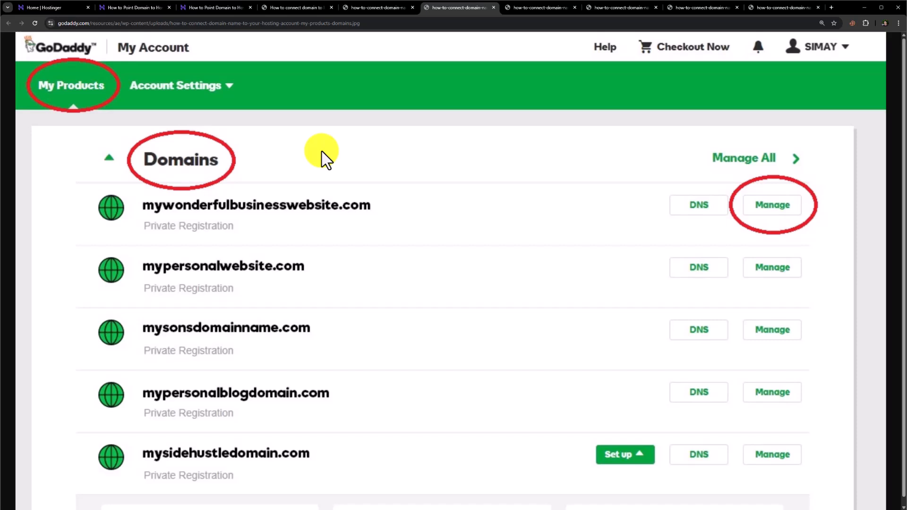
mouse_move(841, 233)
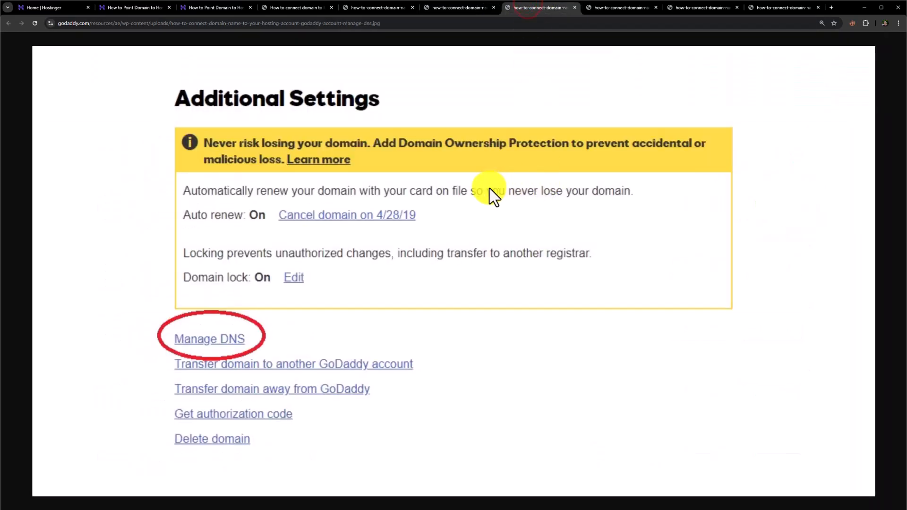
mouse_move(405, 315)
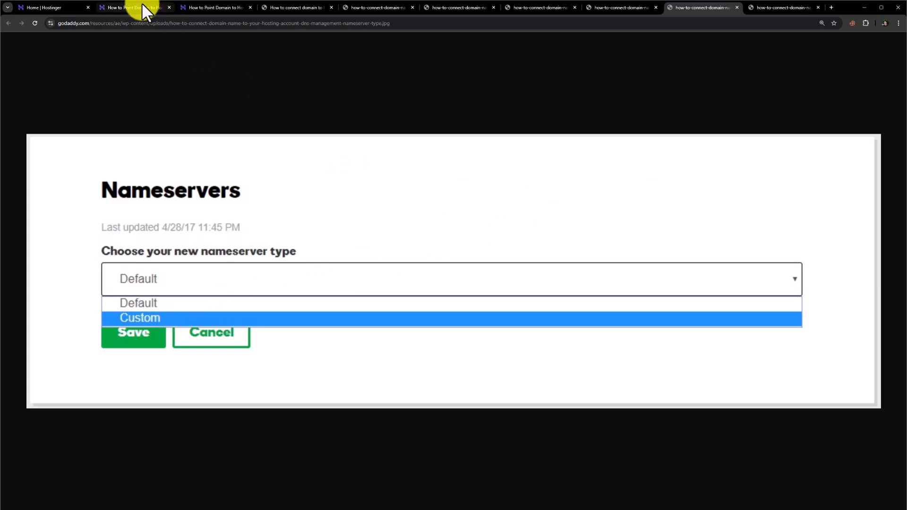
- Recheck Hostinger's nameservers, then set GoDaddy's nameserver type to Custom
click(137, 8)
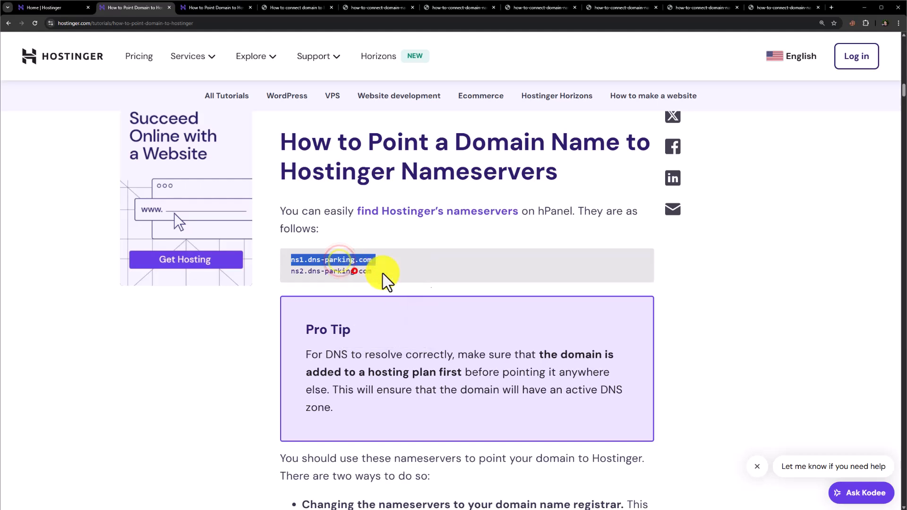
click(783, 7)
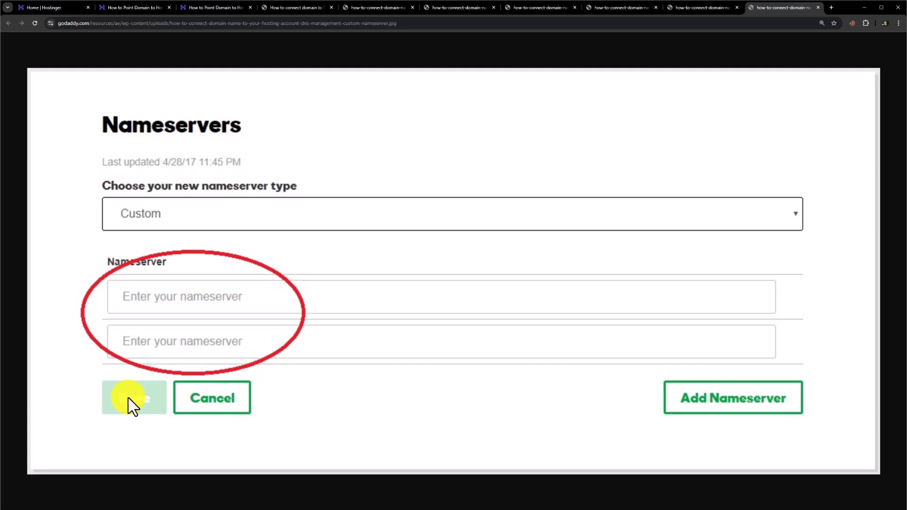
mouse_move(203, 223)
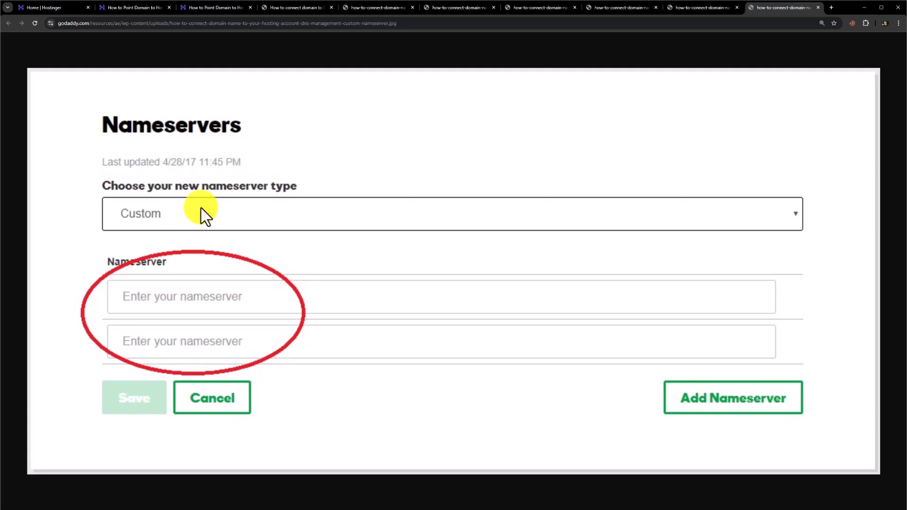
- In hPanel, open the Websites list showing godaddy.atharweb.com
click(45, 8)
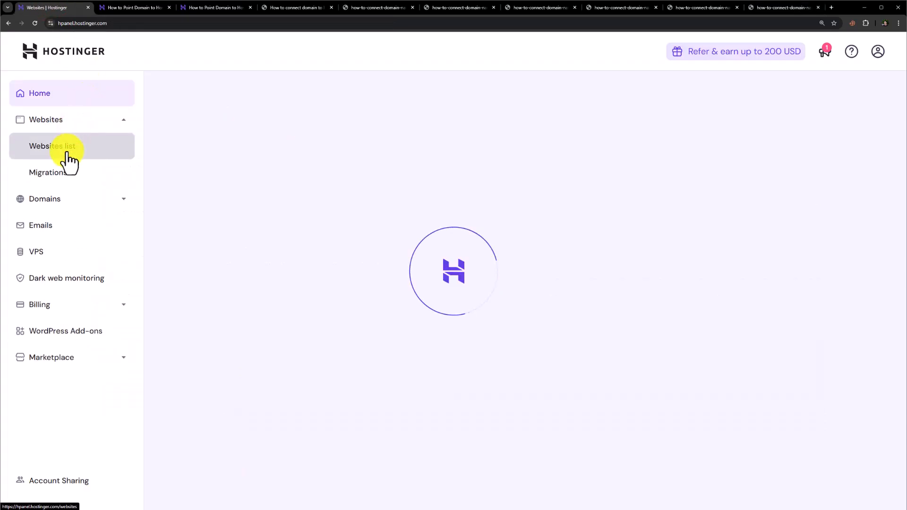
click(52, 145)
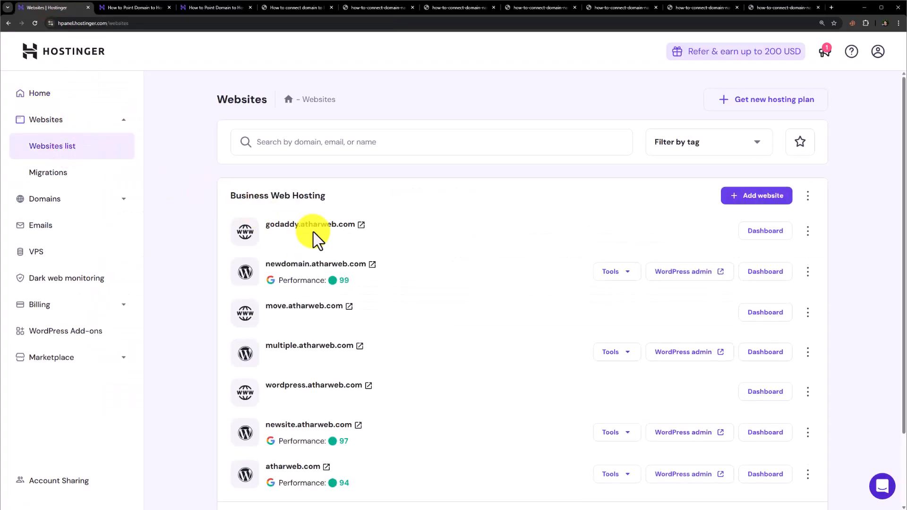